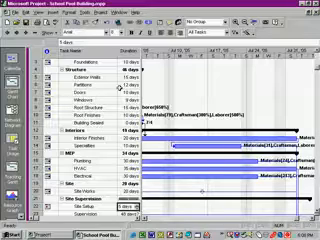
{"action": "scroll", "scroll_direction": "down", "scroll_amount": 3}
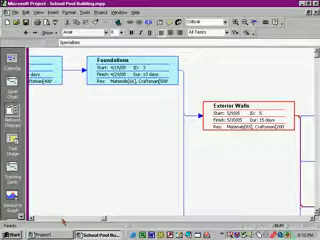
{"action": "mouse_move", "coordinate": [192, 176]}
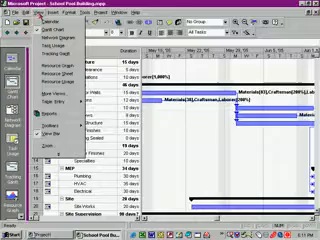
{"action": "mouse_move", "coordinate": [48, 98]}
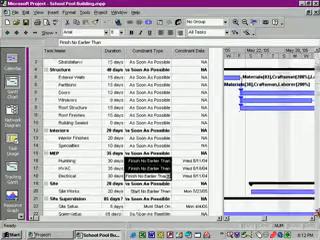
{"action": "scroll", "scroll_direction": "down", "scroll_amount": 3}
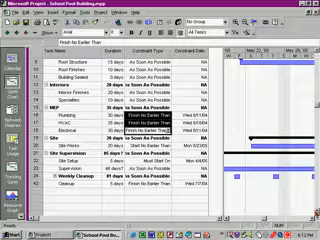